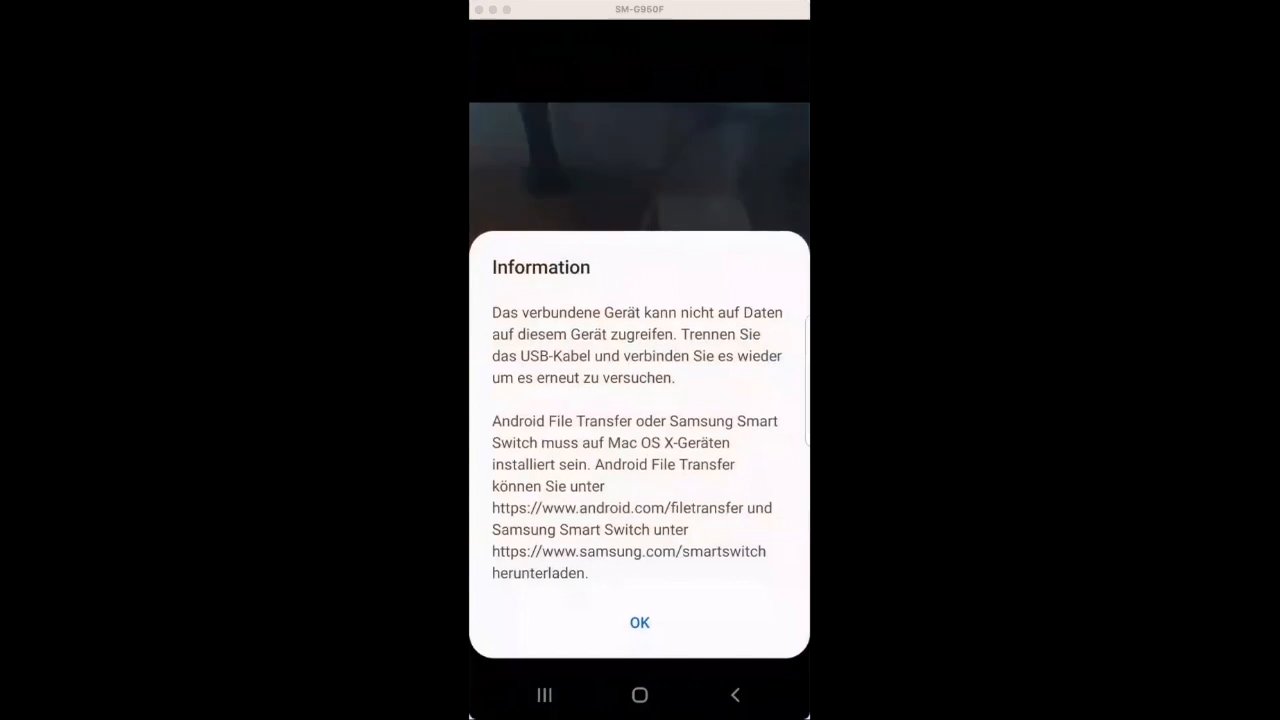
Dismiss the USB data-access Information notice with OK so the Datenschutz screen appears.
click(640, 622)
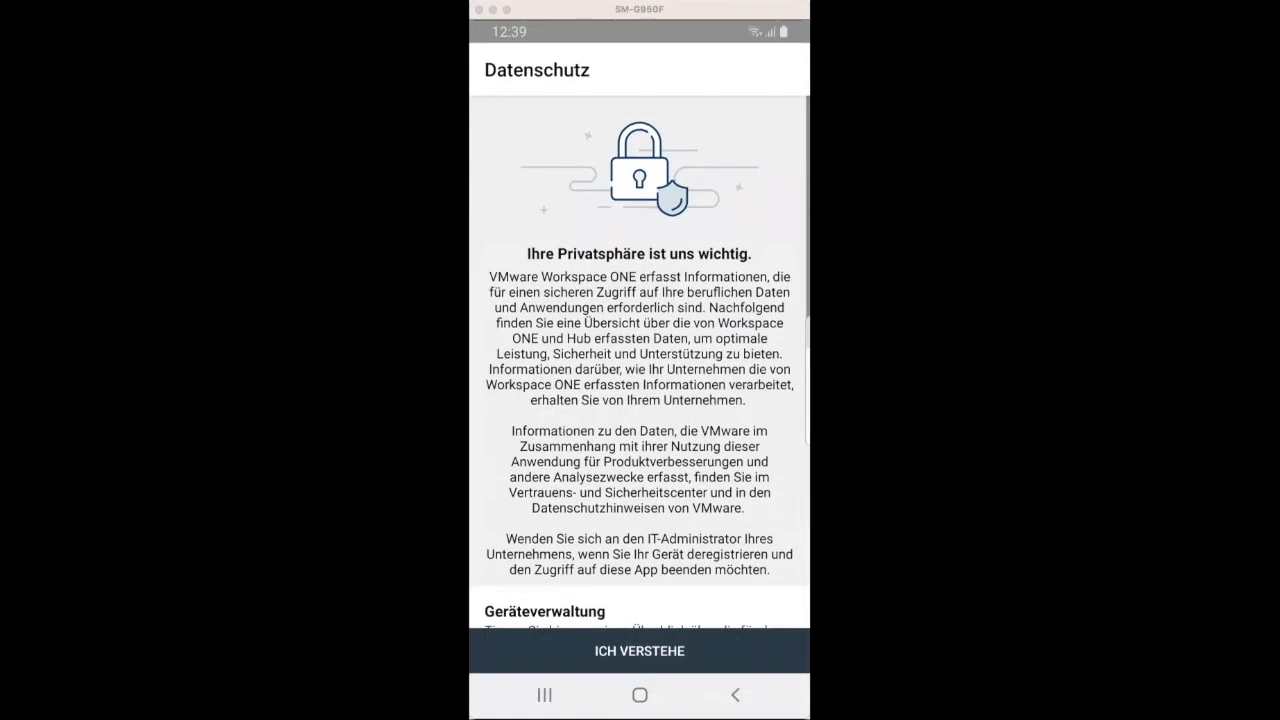
Accept the privacy notice with ICH VERSTEHE and continue work-profile setup via Weiter.
click(640, 652)
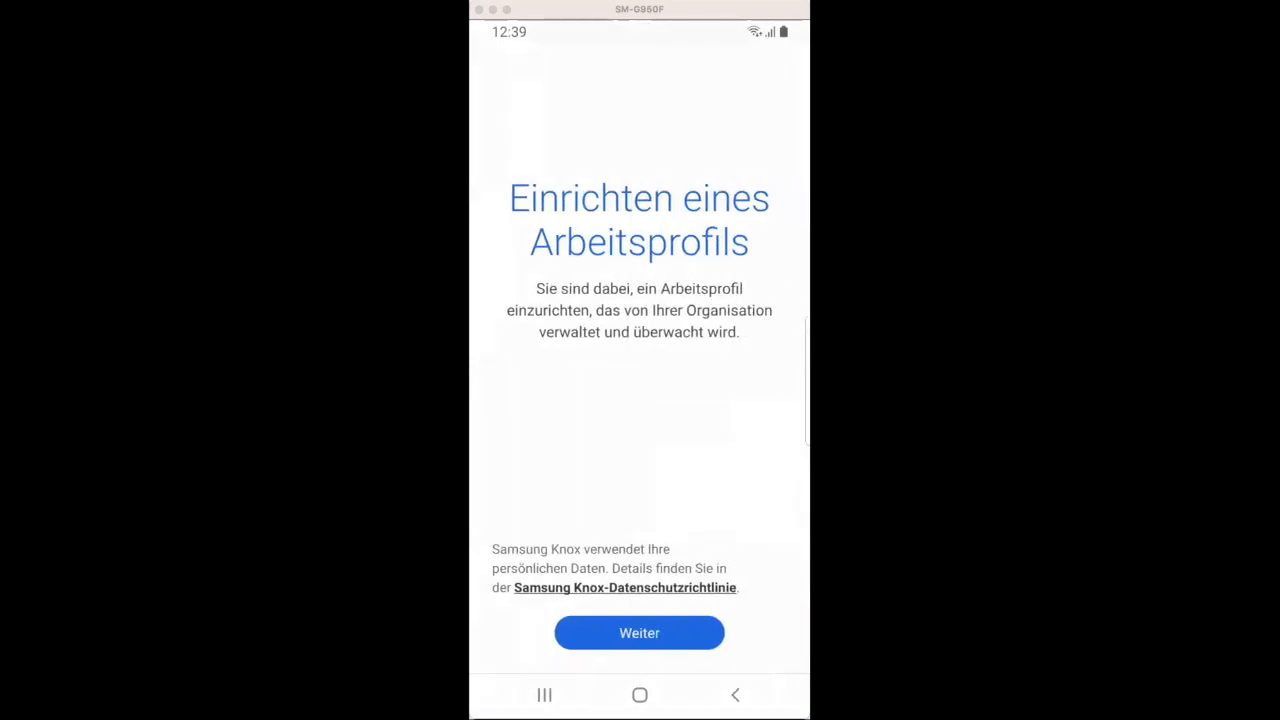
click(640, 632)
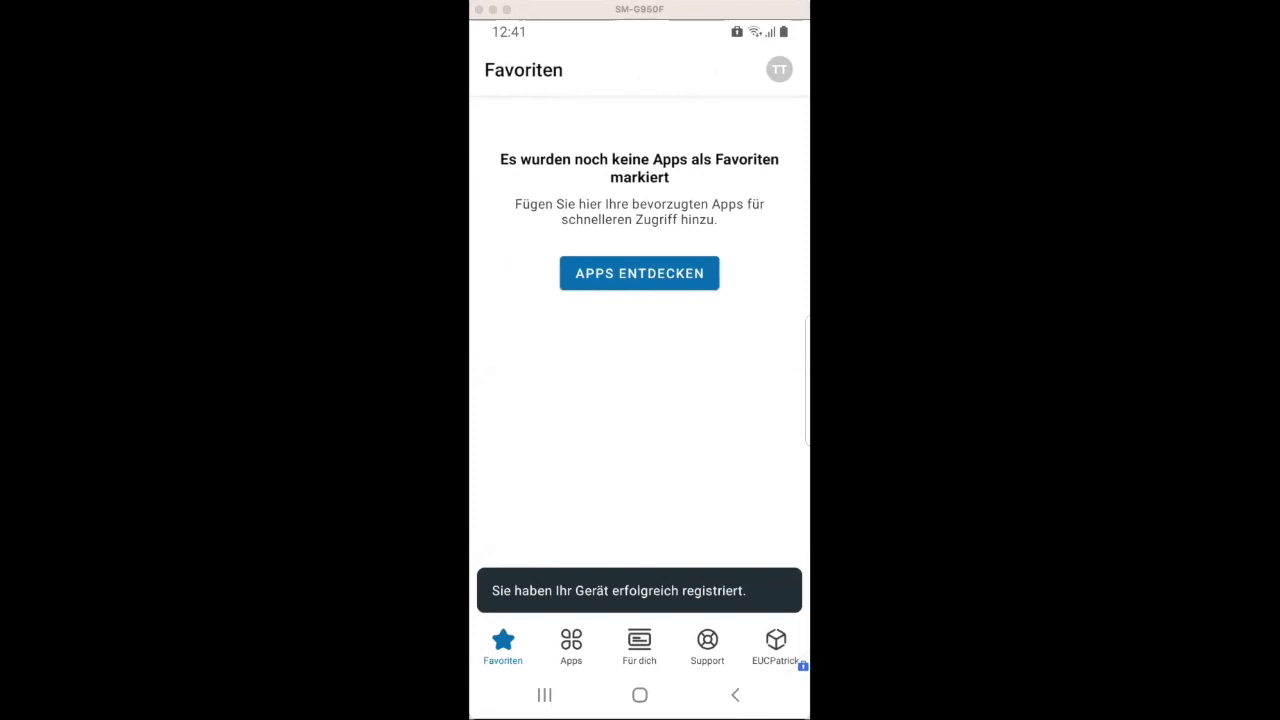
View the Apps catalog listing EUC Patrick and Microsoft Edge, then return home.
click(572, 644)
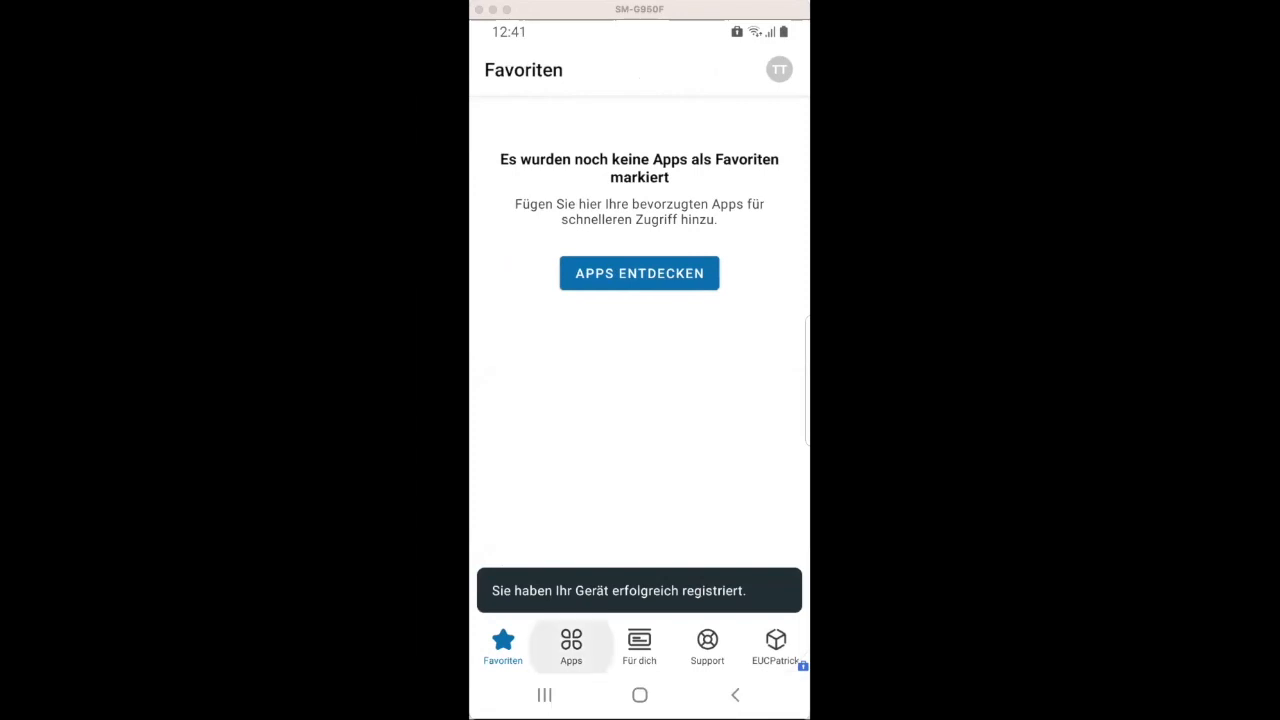
click(572, 644)
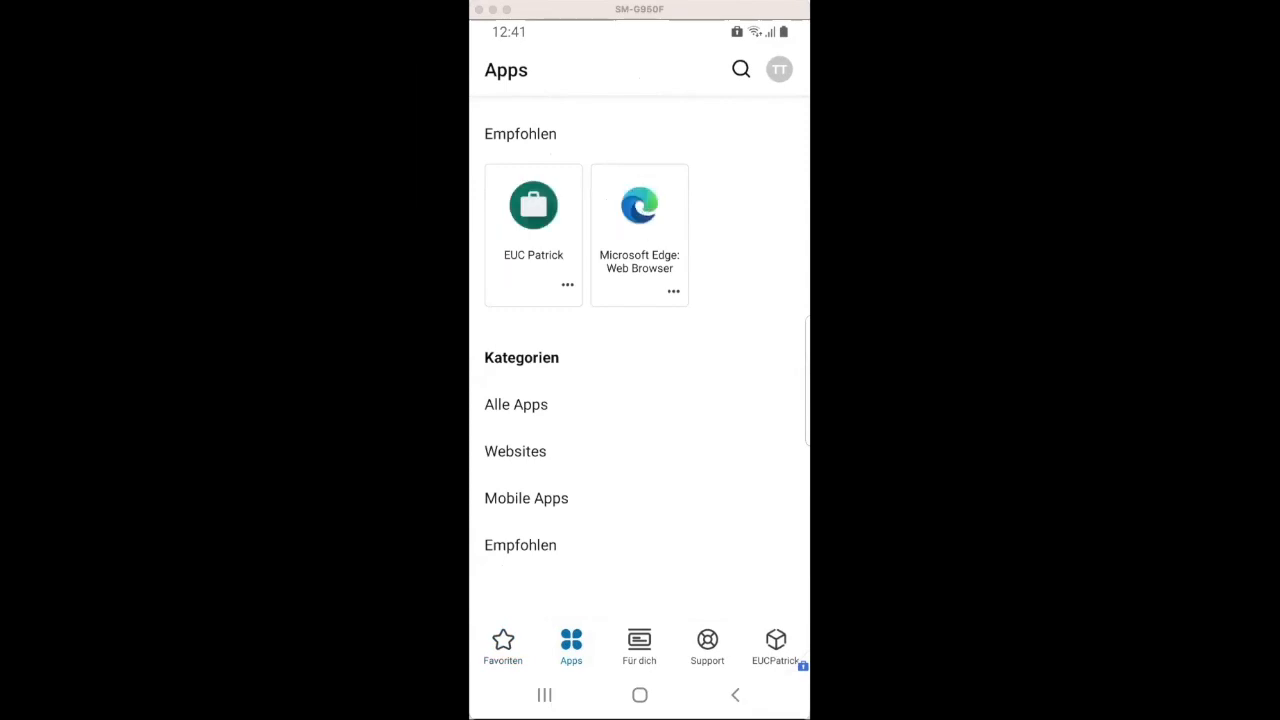
click(640, 696)
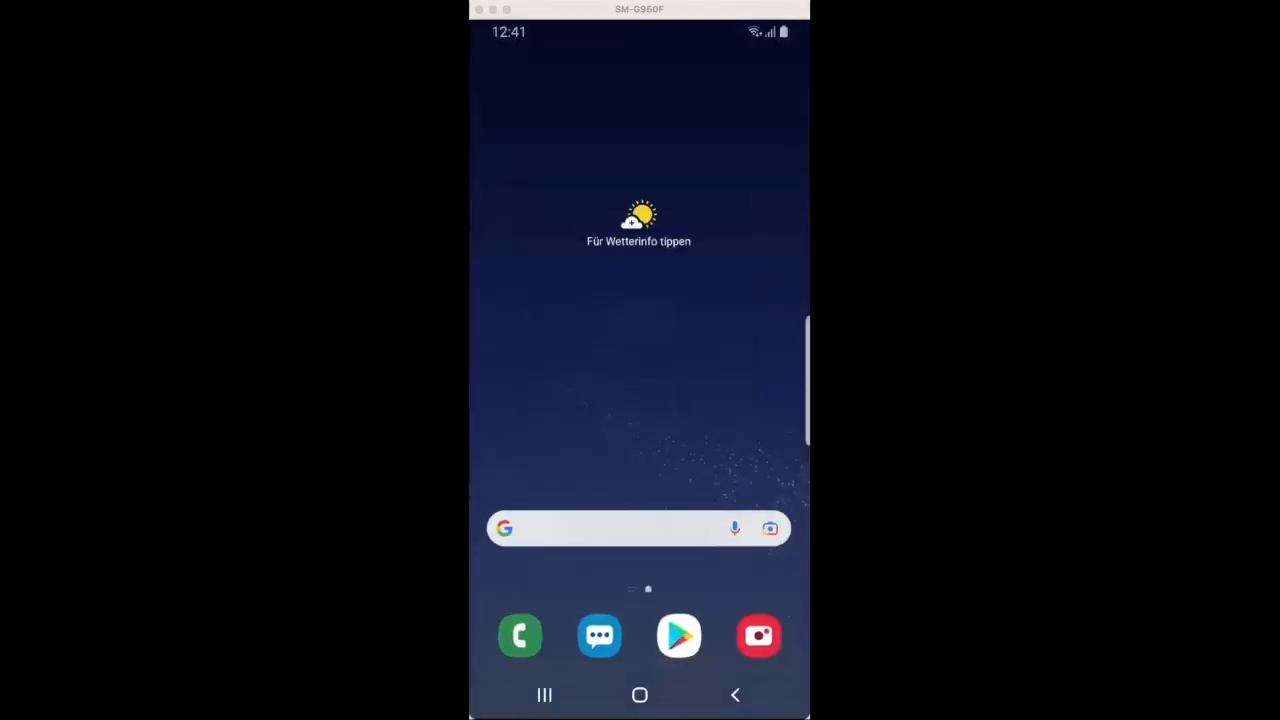